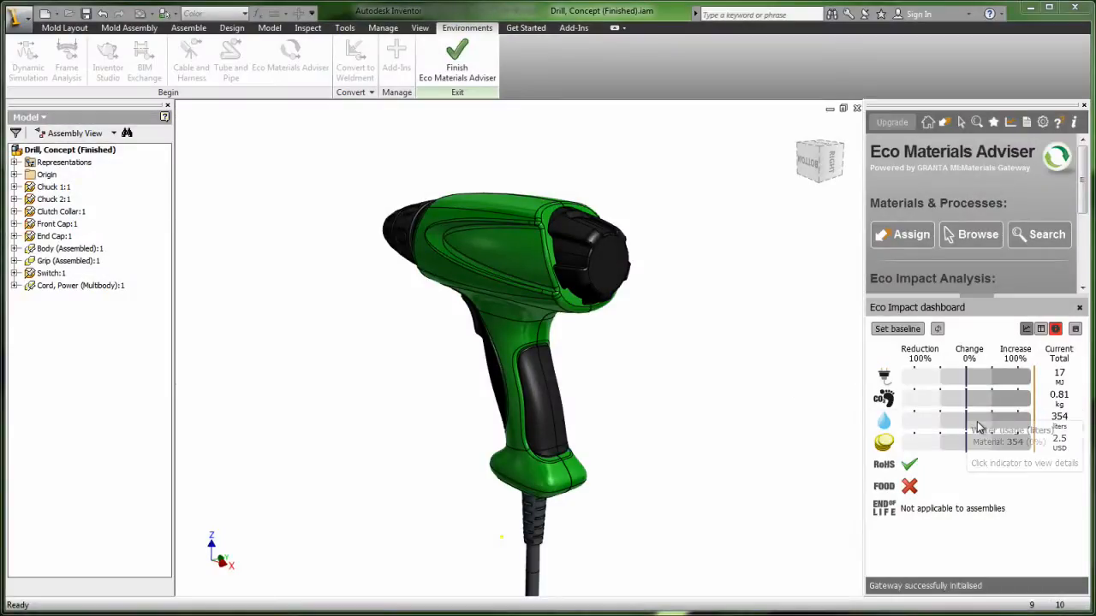
# - List each part's assigned material, showing the grip's natural rubber and its 270-liter water usage
pyautogui.click(884, 419)
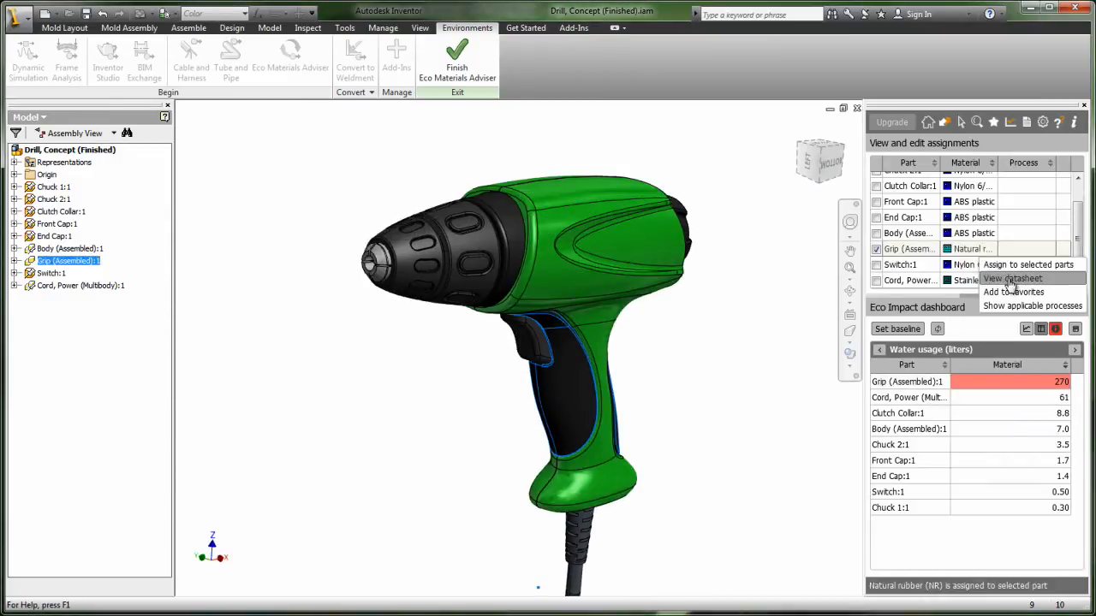
# - Assign silicone rubber (SI) to the grip and view the polymer molding datasheet
pyautogui.click(1012, 278)
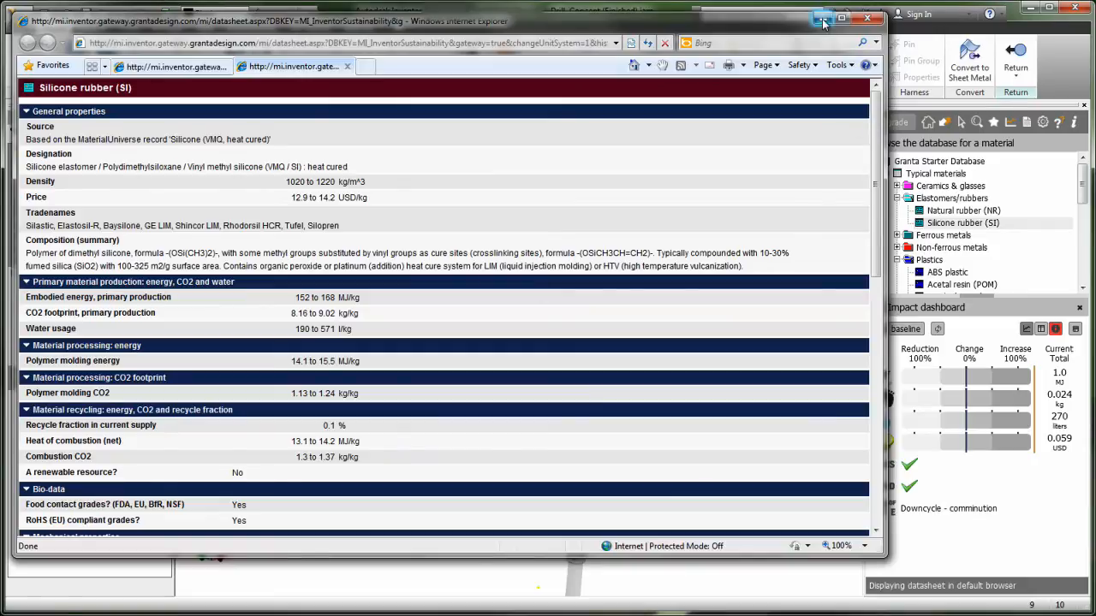
pyautogui.click(823, 17)
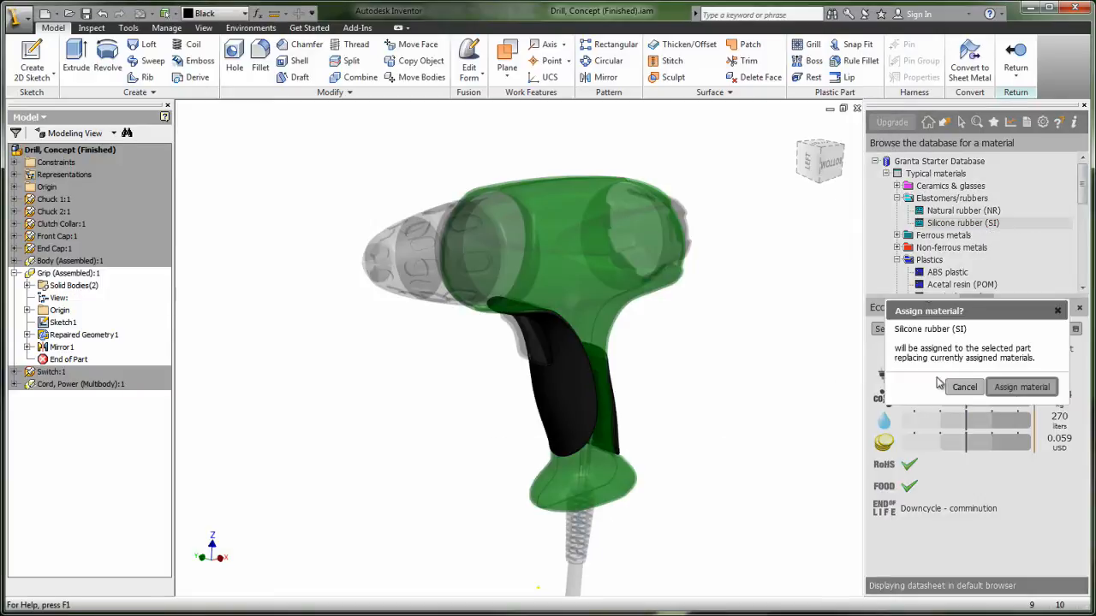
pyautogui.click(1021, 386)
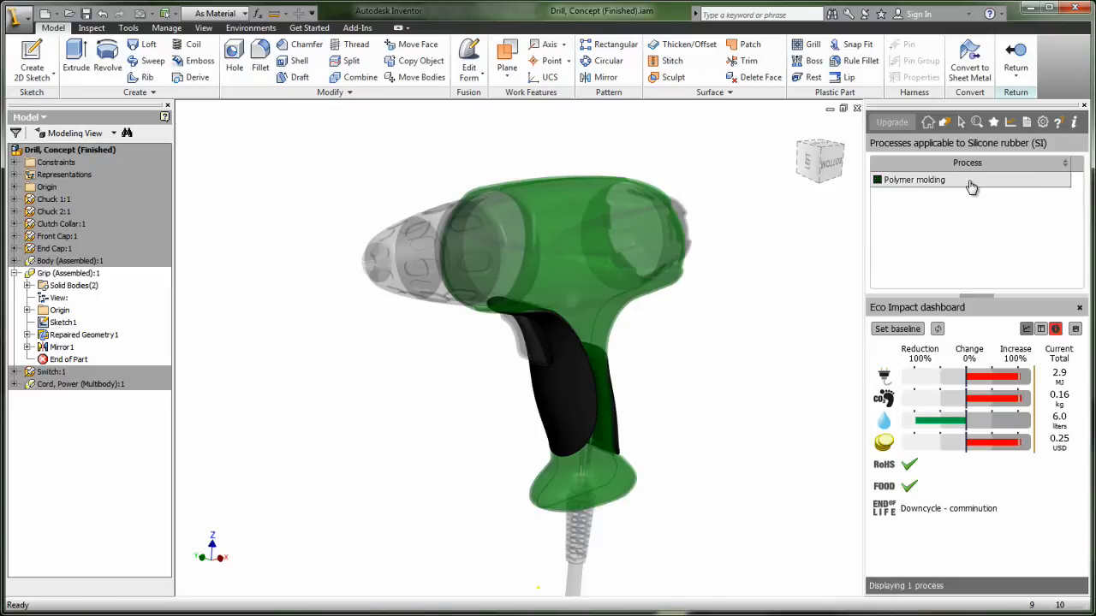
pyautogui.click(913, 180)
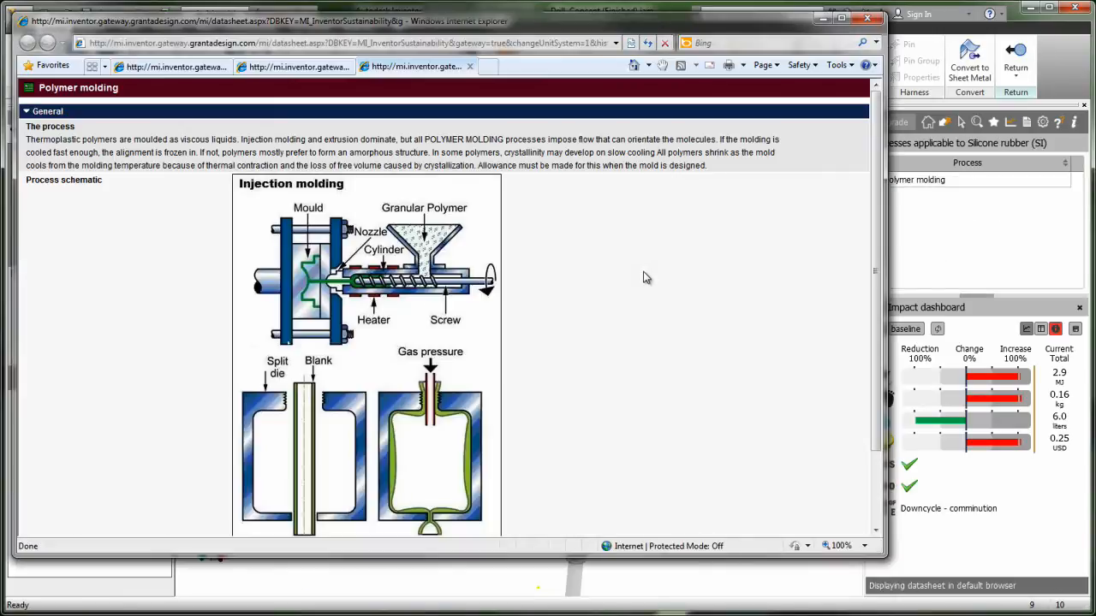
pyautogui.moveTo(835, 124)
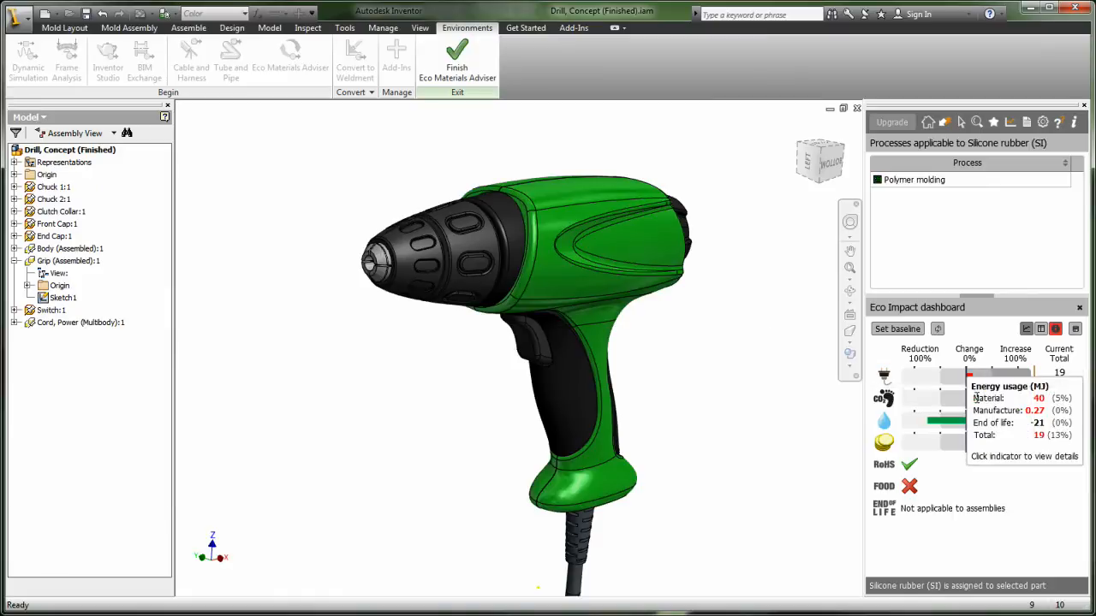
pyautogui.moveTo(951, 382)
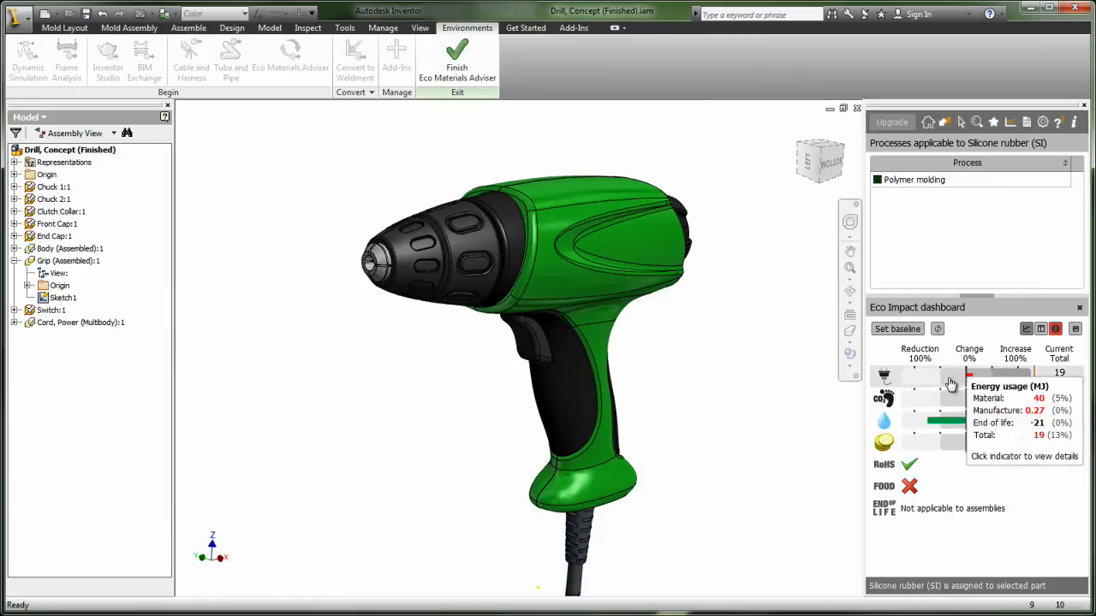
# - Generate the drill assembly's Opportunity Report PDF in Acrobat
pyautogui.click(1026, 122)
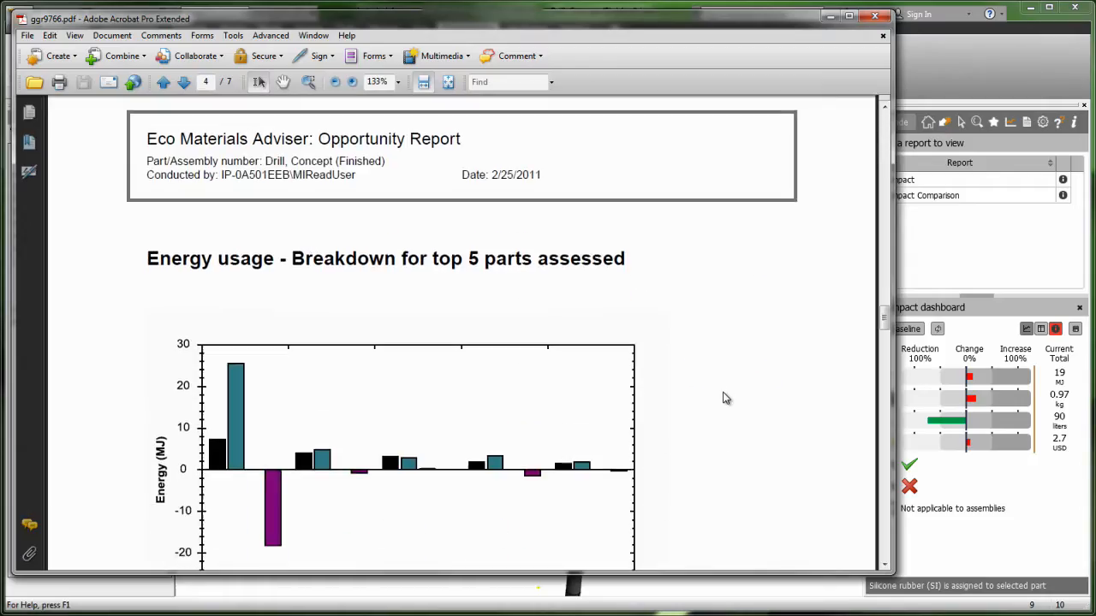
# - Scroll page 4 of the report to the per-part energy breakdown table
pyautogui.scroll(-3)
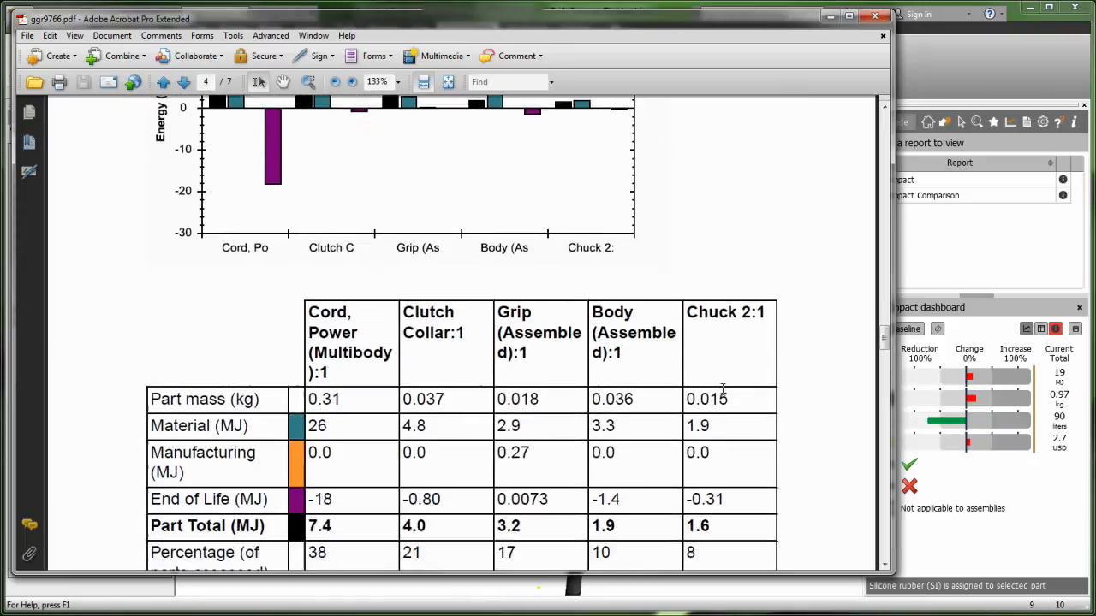
pyautogui.scroll(-3)
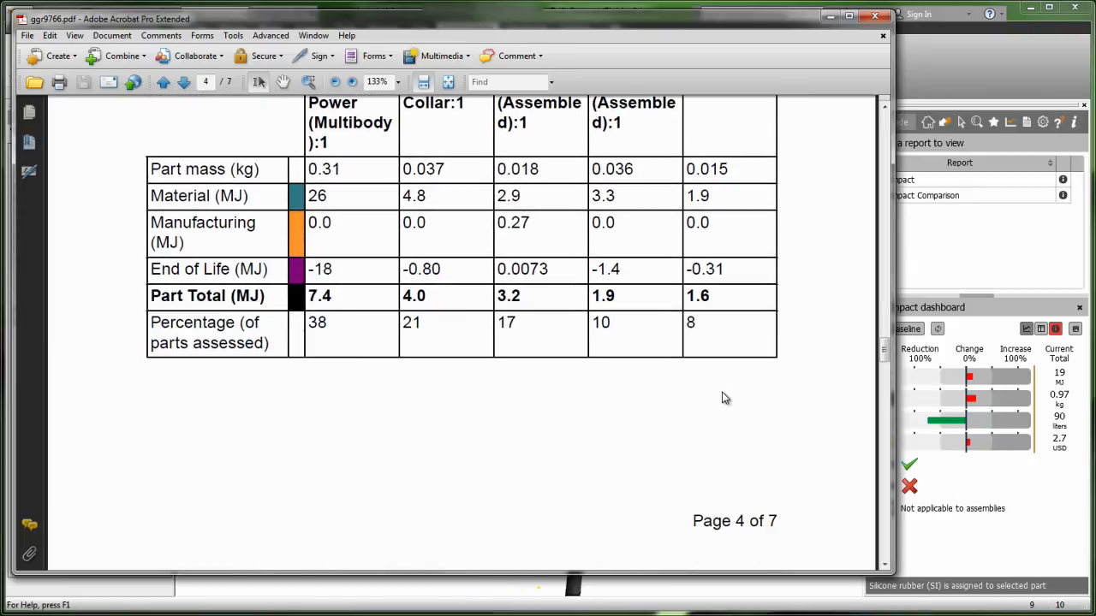